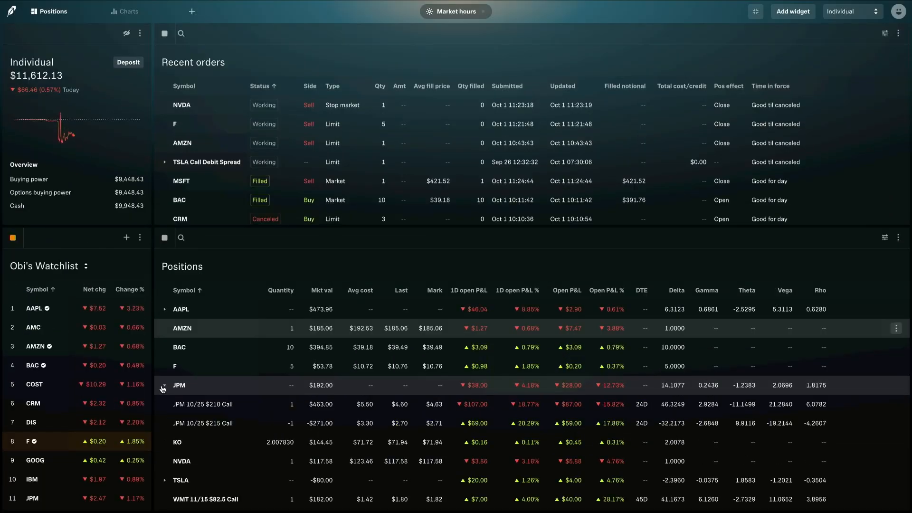
mouse_move(247, 409)
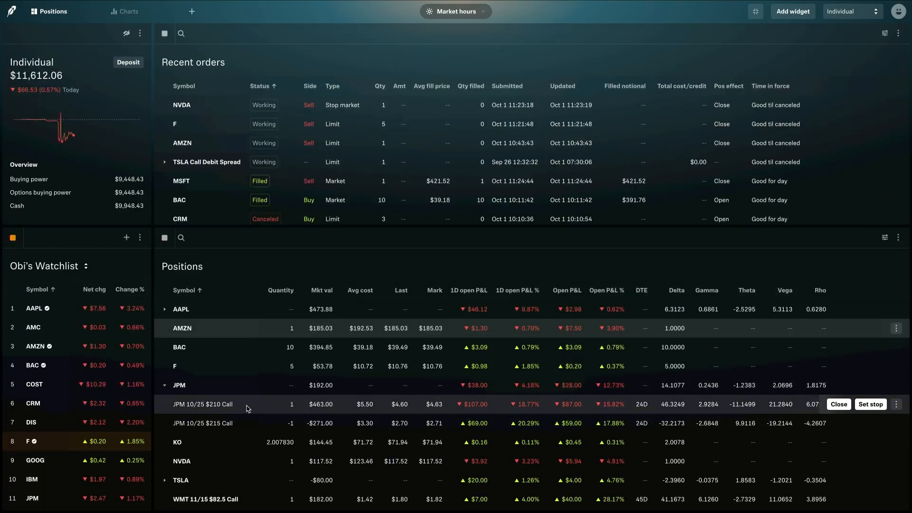